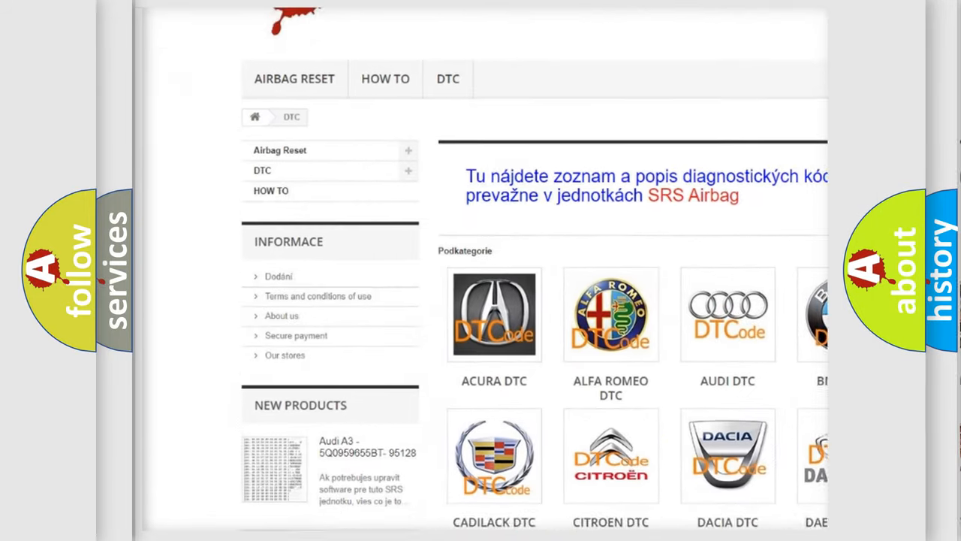
pyautogui.scroll(-3)
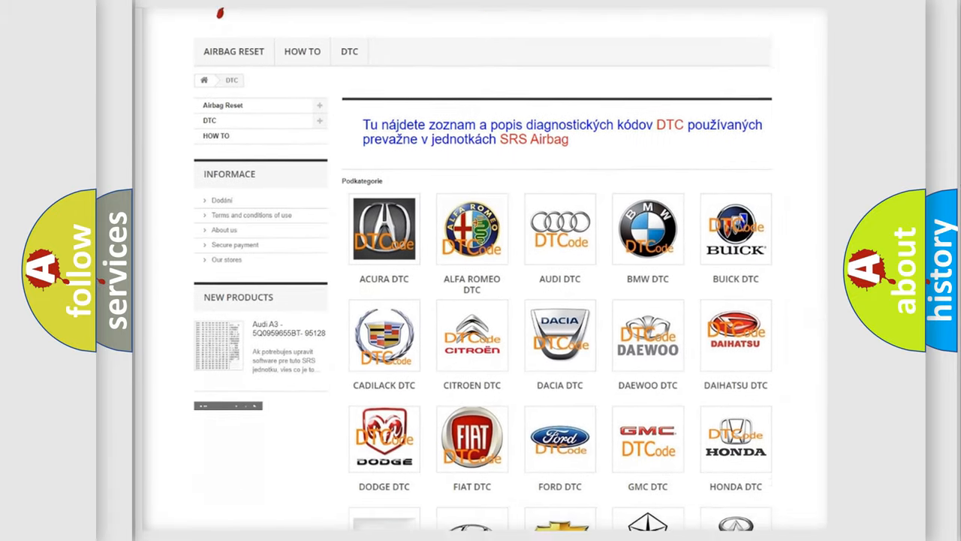
pyautogui.scroll(-3)
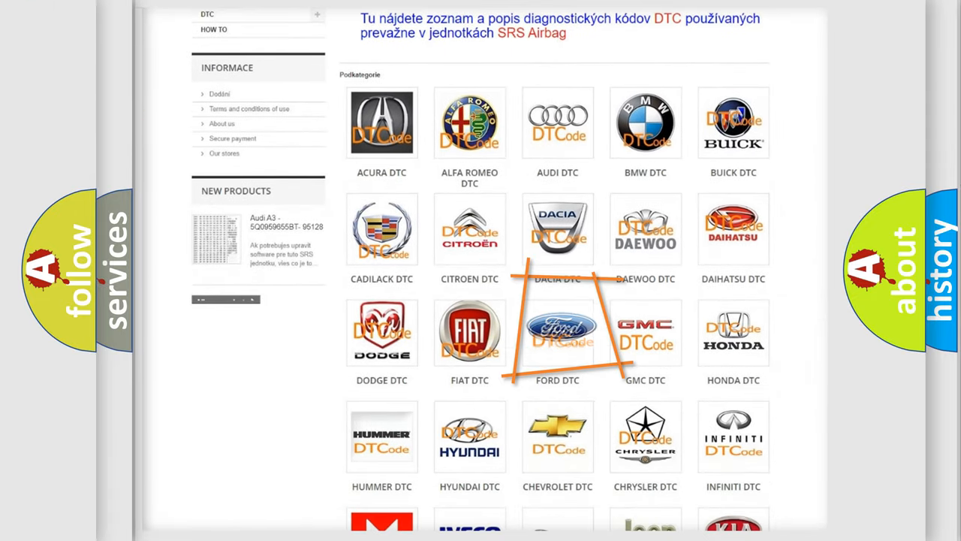